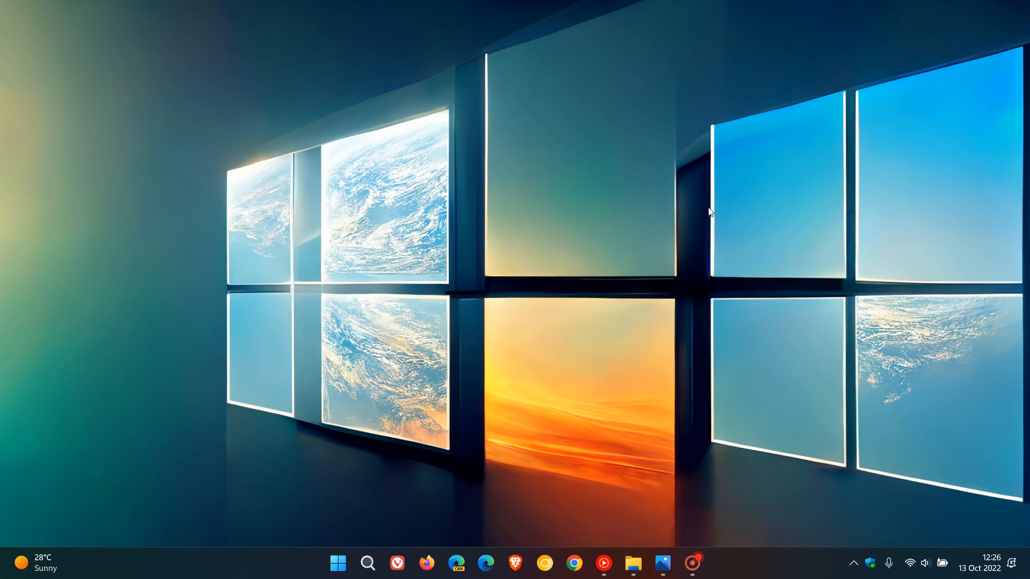
pyautogui.moveTo(716, 255)
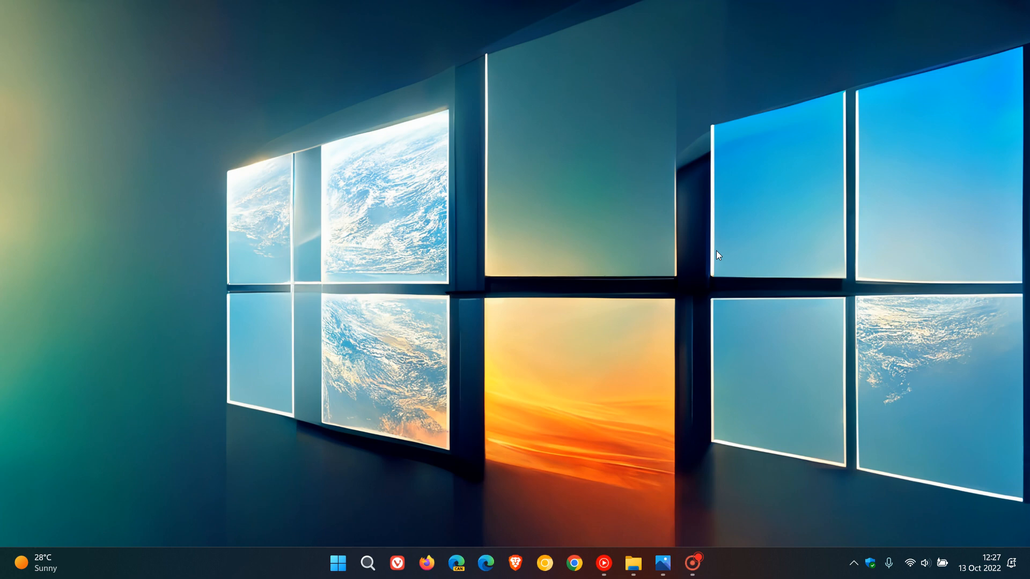
# Open the iCloud Photos gallery showing 40,639 photos and 1,399 videos from Sept 25 – Oct 3, 2022.
pyautogui.click(662, 563)
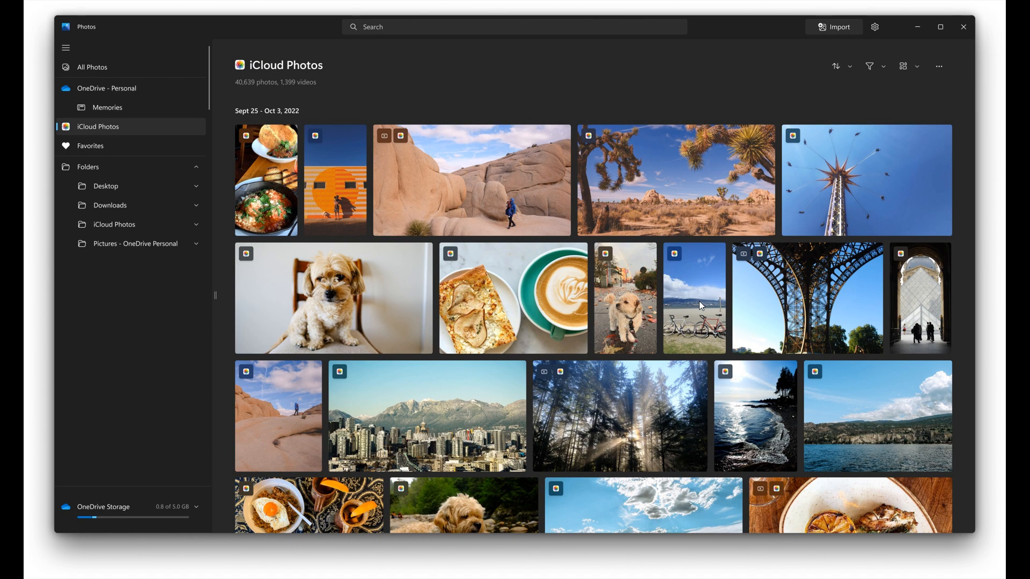
pyautogui.moveTo(358, 106)
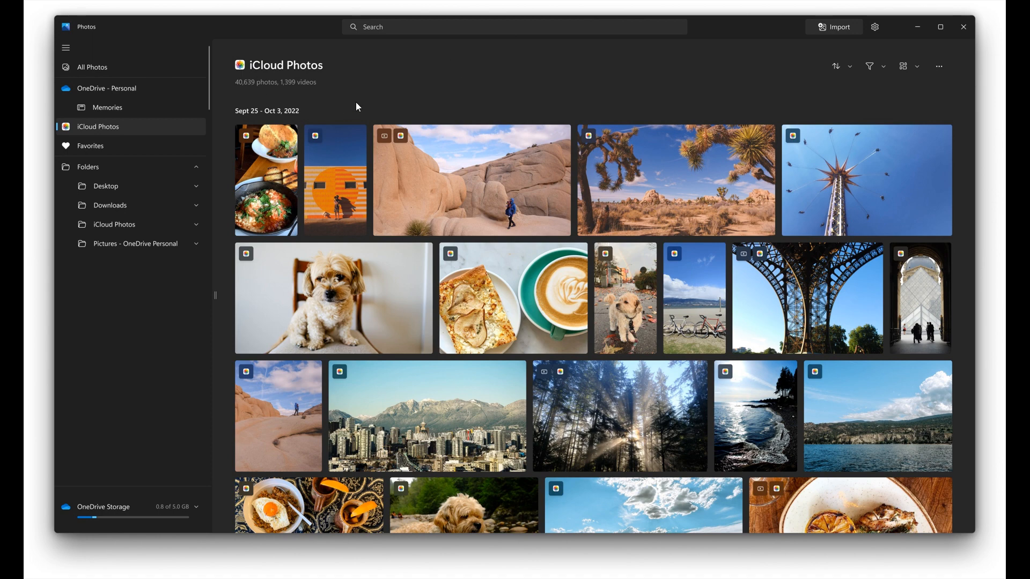